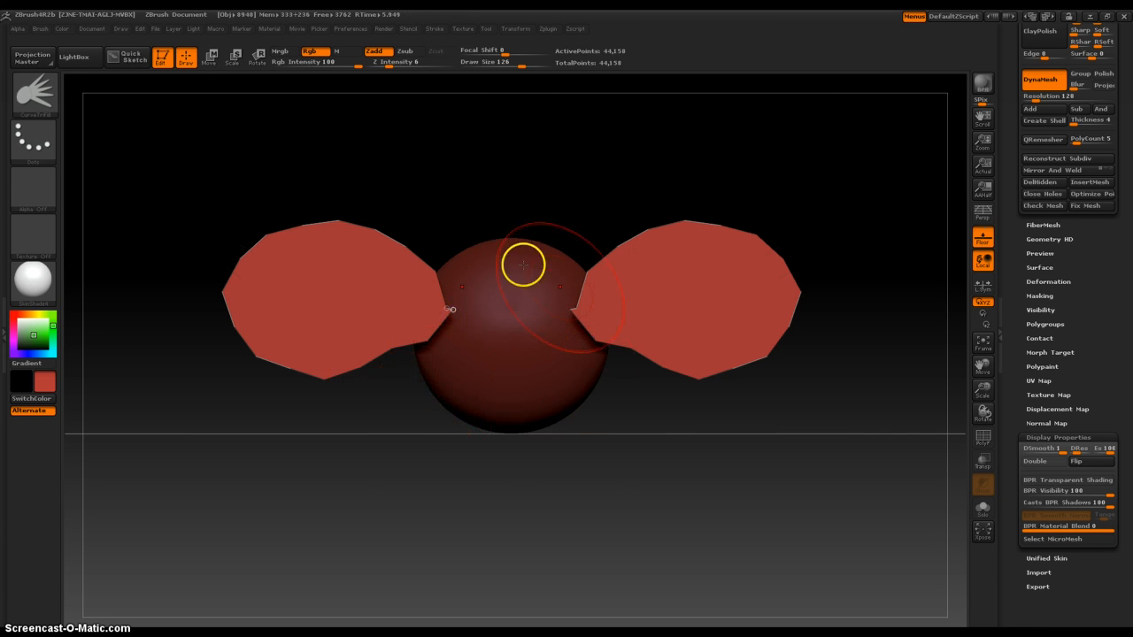
# Remove the flat wing-like ear planes from the sides of the red sphere.
pyautogui.moveTo(524, 265); pyautogui.dragTo(426, 221)
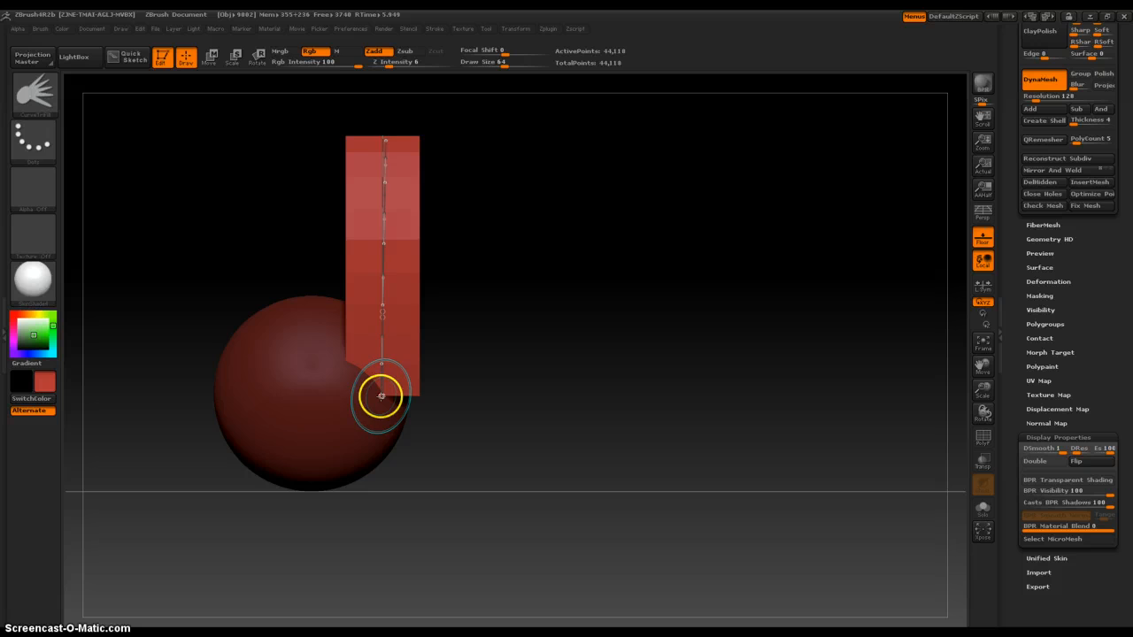
# Draw a long ear strip upward from the sphere and tilt it away from the head.
pyautogui.moveTo(381, 396); pyautogui.dragTo(495, 434)
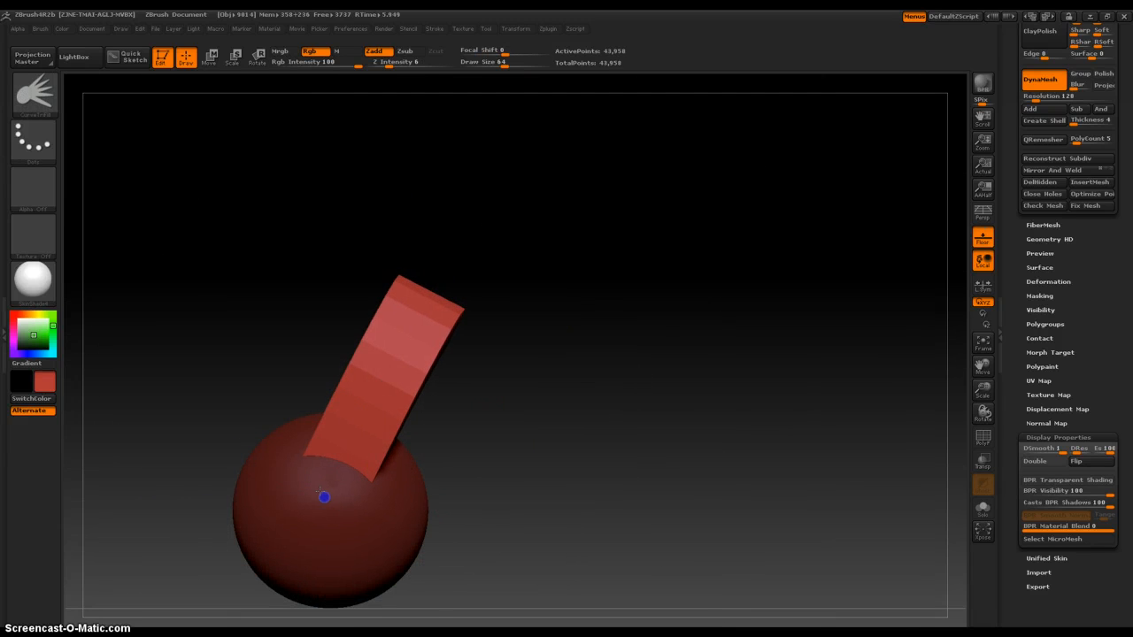
pyautogui.moveTo(323, 497); pyautogui.dragTo(518, 516)
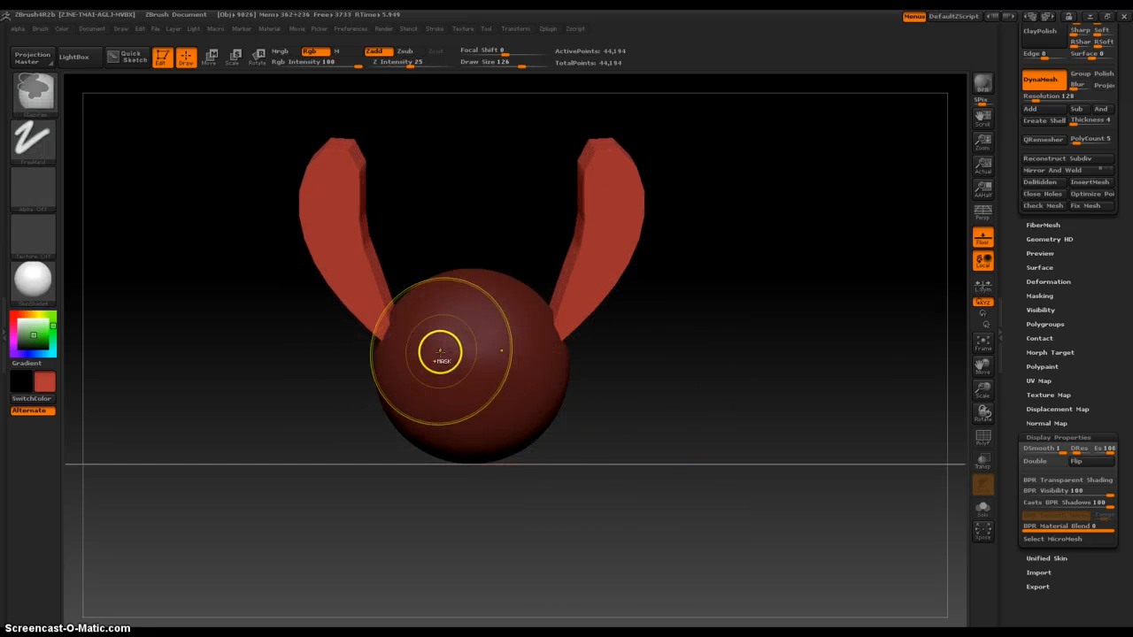
# Bend the curve strip with symmetry so a curved ear rises from each side.
pyautogui.moveTo(440, 351); pyautogui.dragTo(428, 346)
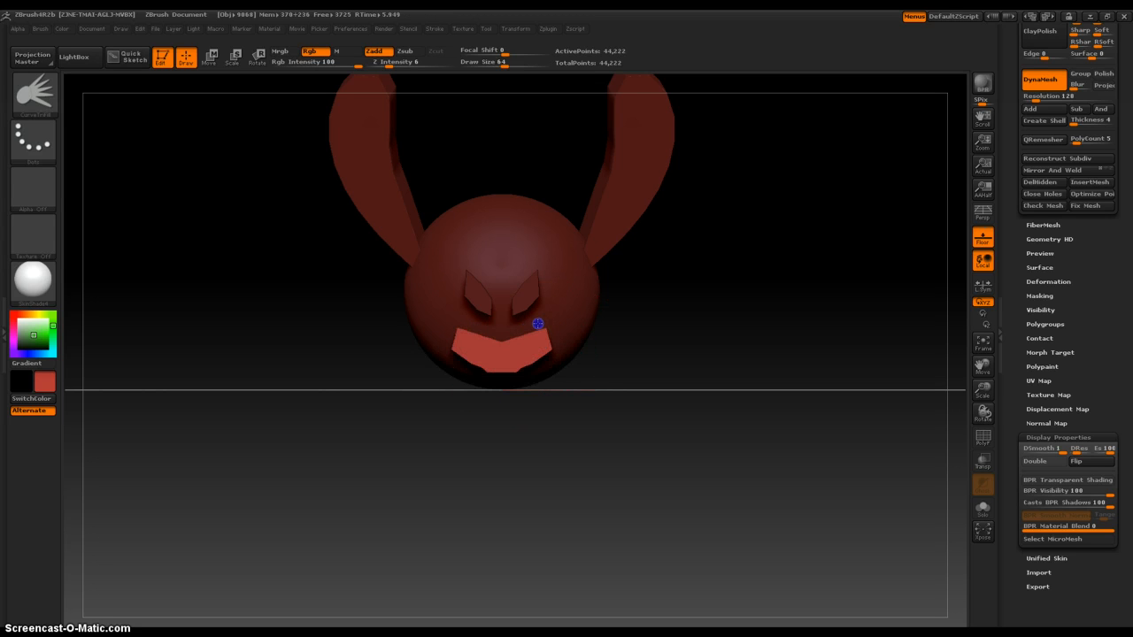
# Widen the wide mouth block across the face below the angry eye shapes.
pyautogui.moveTo(537, 324); pyautogui.dragTo(562, 288)
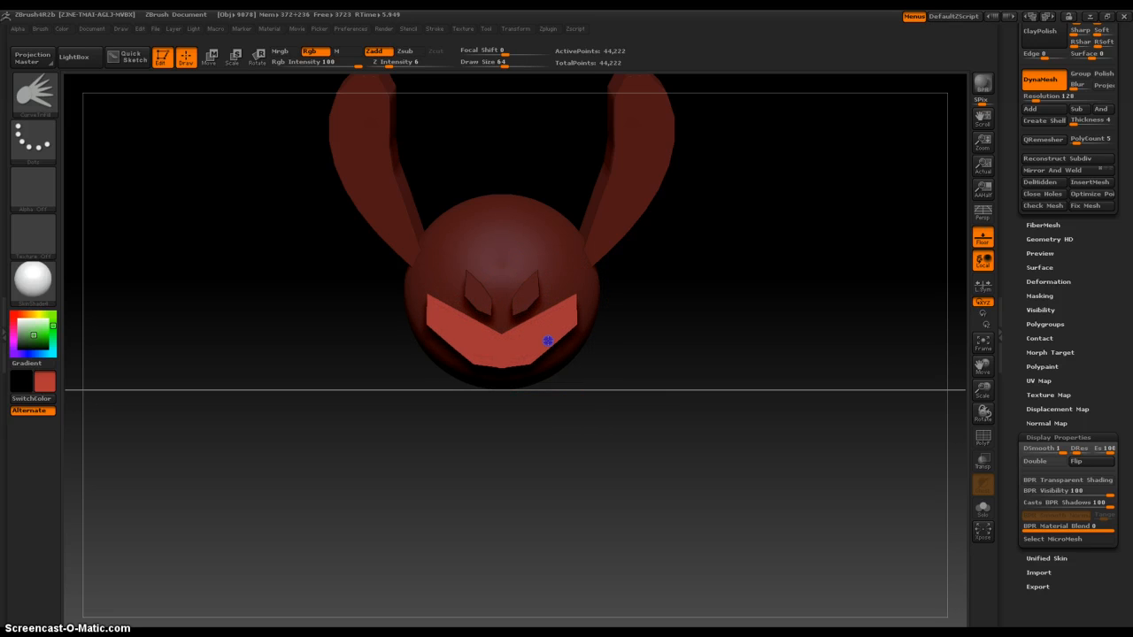
pyautogui.click(523, 337)
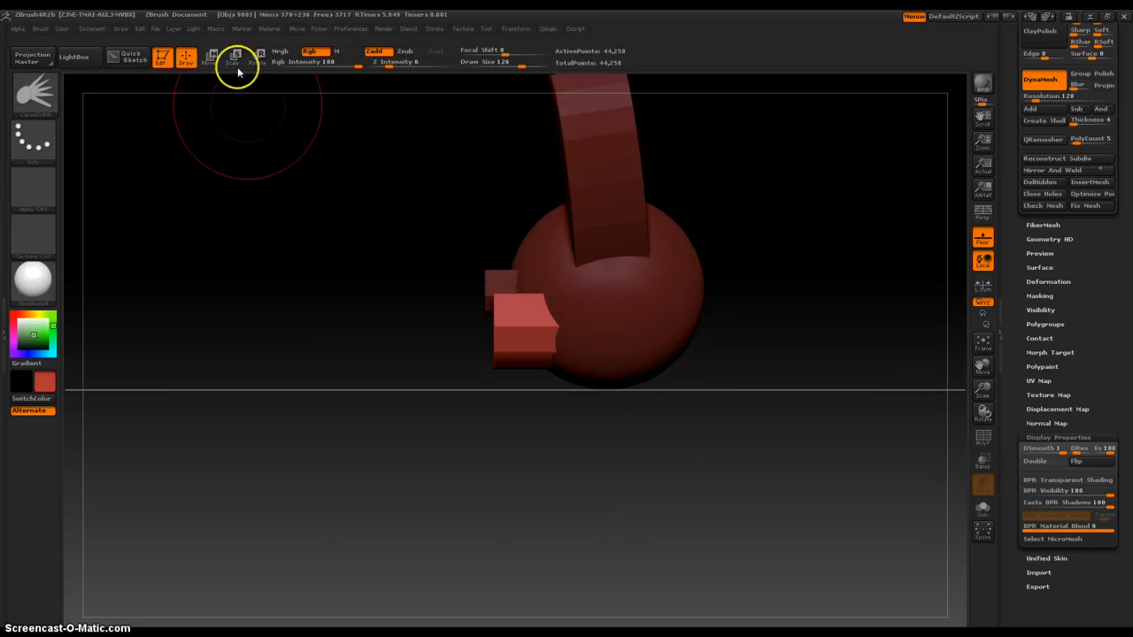
# Enter Transpose Move mode from the top shelf to reposition the mouth.
pyautogui.click(210, 64)
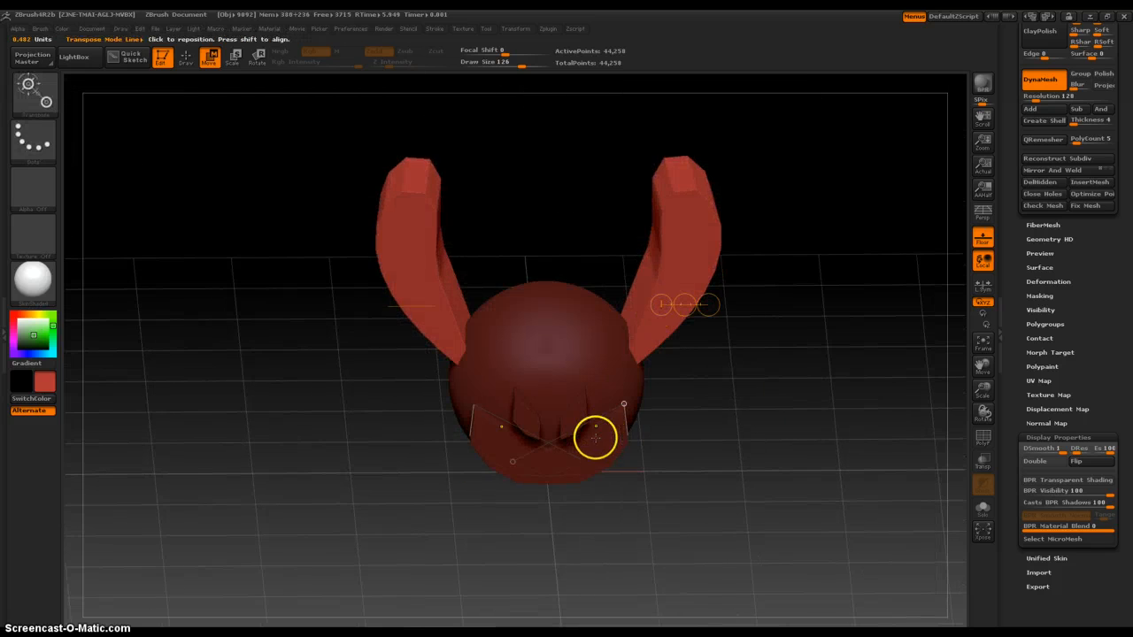
# Bend the mouth block's sides upward into a curved grin under the eyes.
pyautogui.moveTo(596, 437); pyautogui.dragTo(581, 357)
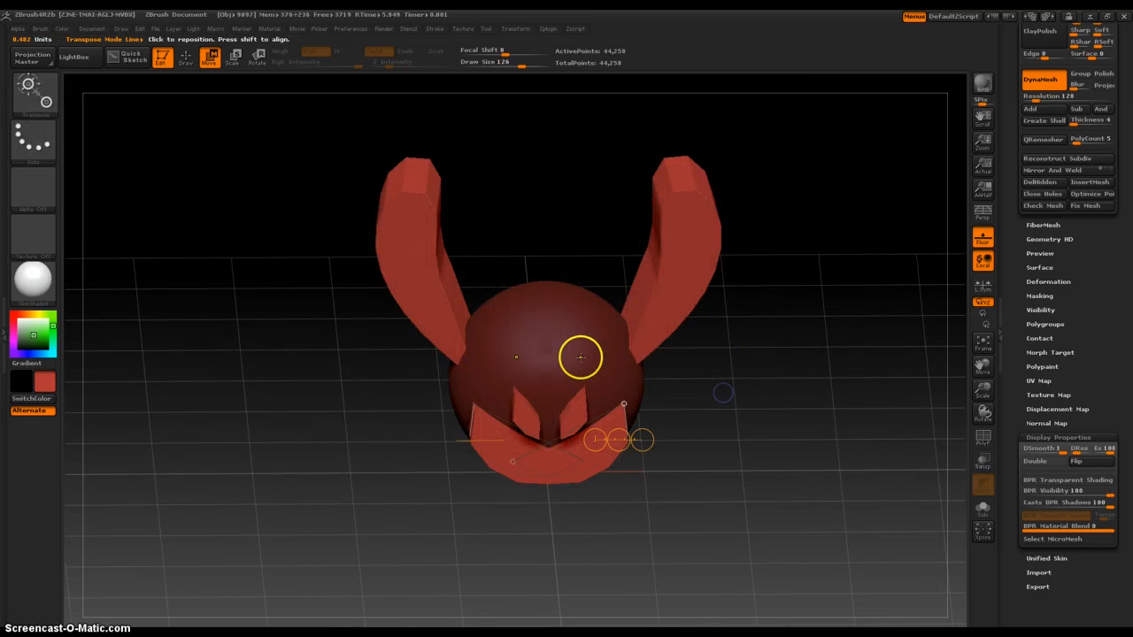
pyautogui.moveTo(582, 357); pyautogui.dragTo(576, 422)
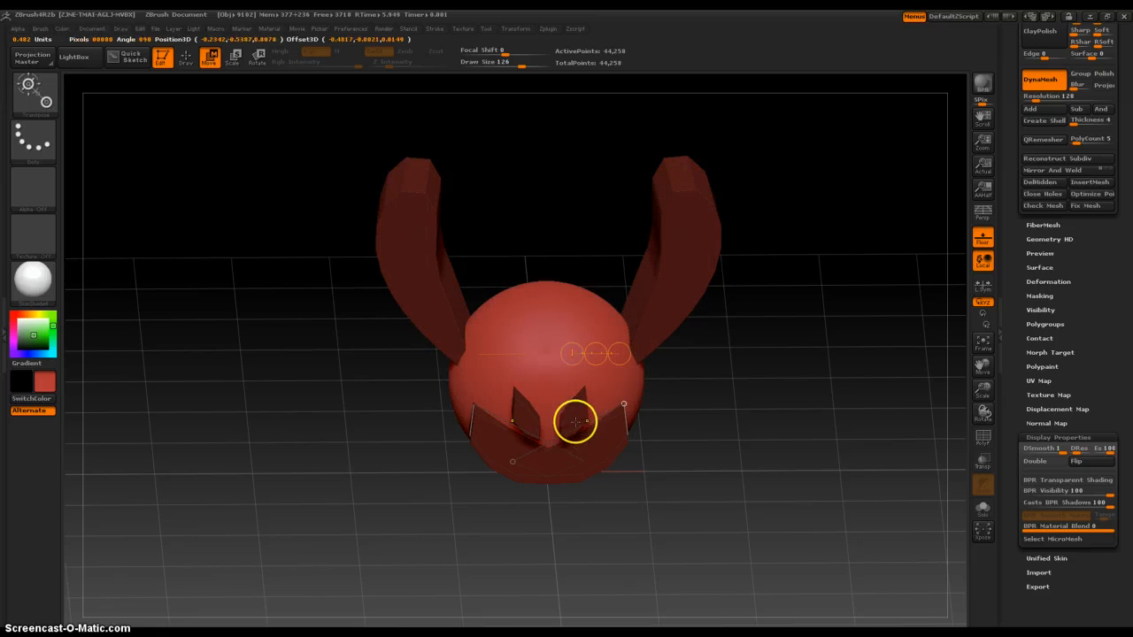
pyautogui.moveTo(575, 421); pyautogui.dragTo(453, 292)
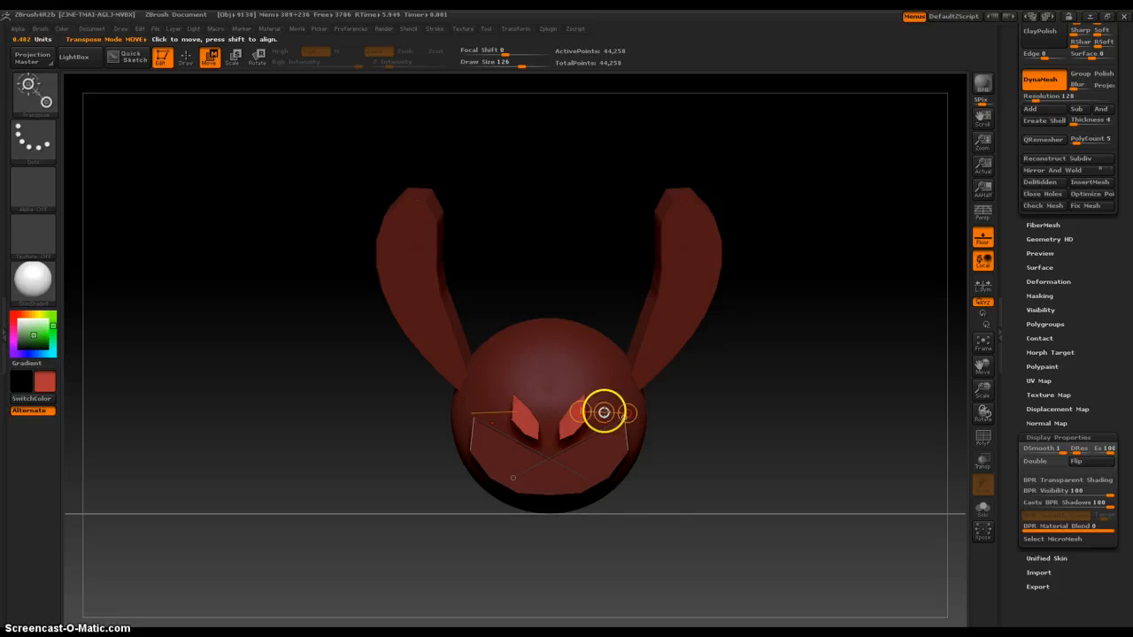
# Shrink and reposition the angry eye pieces into the face.
pyautogui.moveTo(604, 411); pyautogui.dragTo(622, 463)
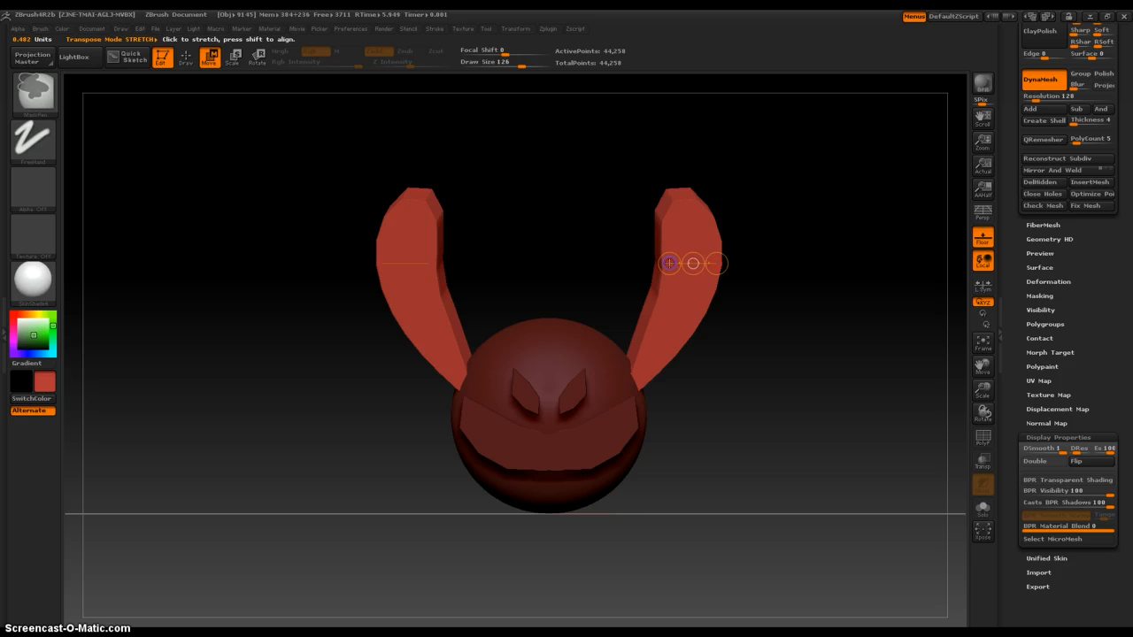
pyautogui.click(256, 63)
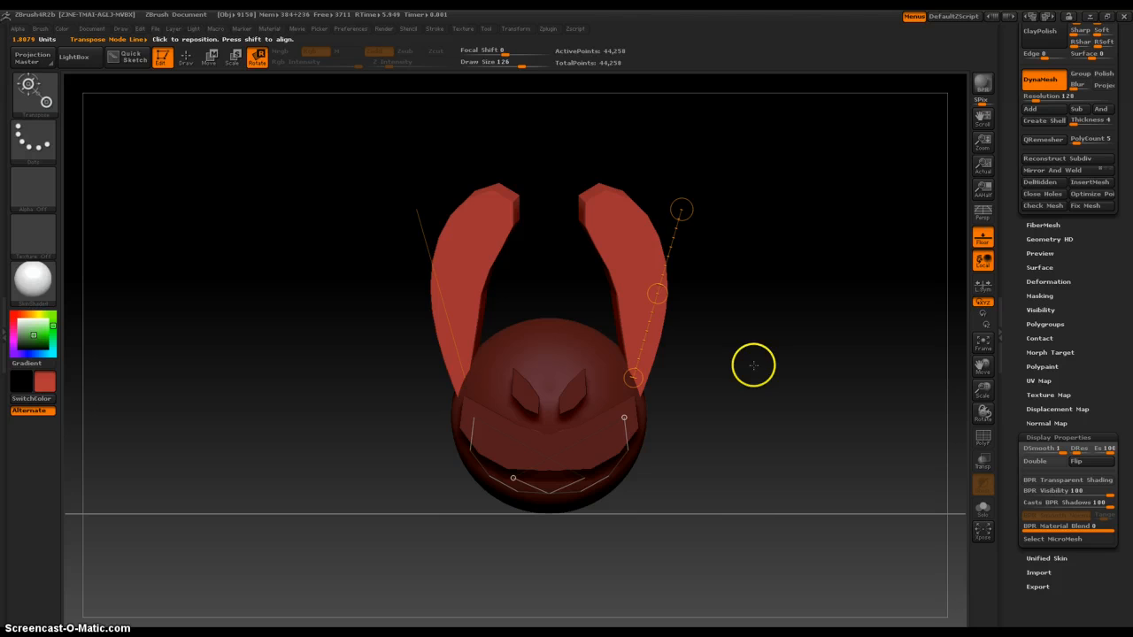
# Rotate both ears inward so their tips lean toward each other.
pyautogui.moveTo(752, 365); pyautogui.dragTo(672, 376)
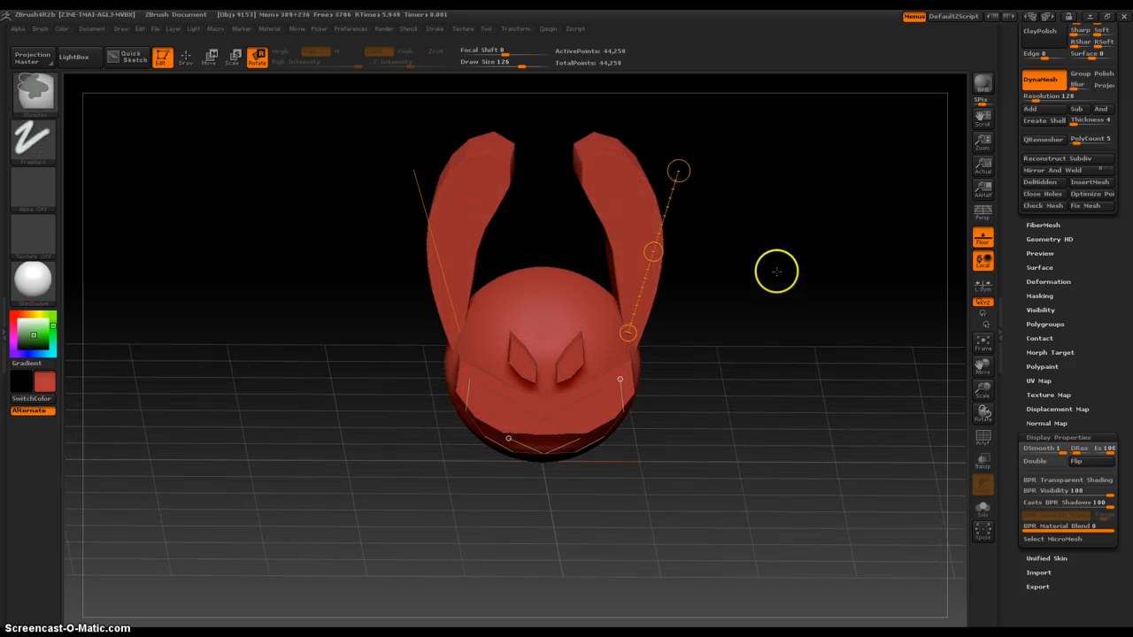
pyautogui.moveTo(776, 271); pyautogui.dragTo(732, 442)
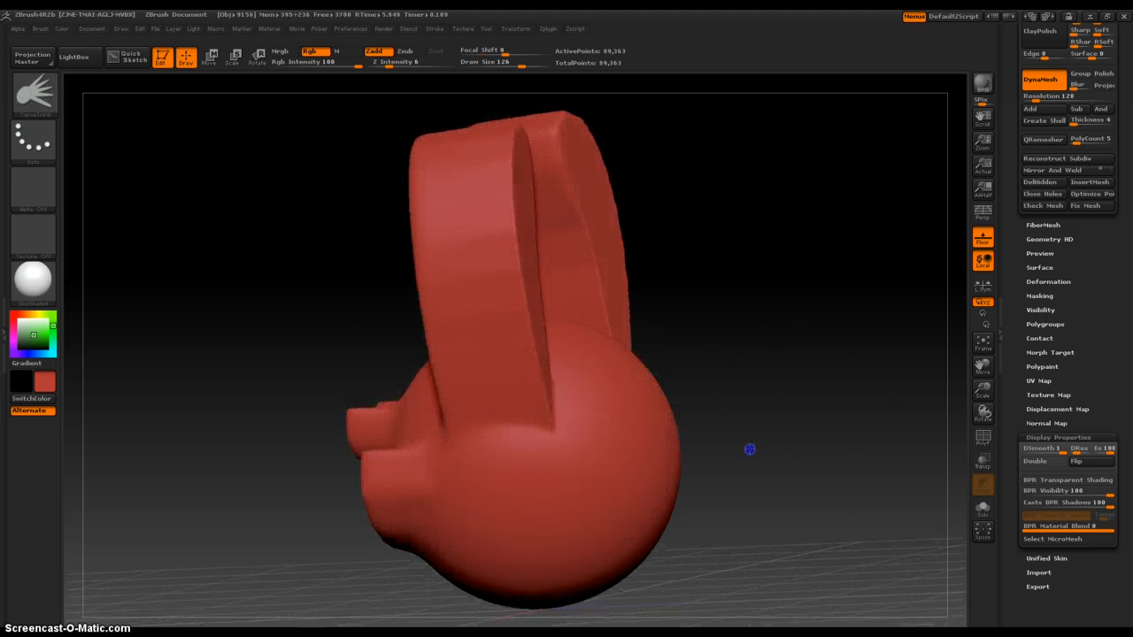
# Orbit the DynaMeshed, smoothed head to inspect the merged ears, eyes and grin.
pyautogui.moveTo(749, 450); pyautogui.dragTo(495, 396)
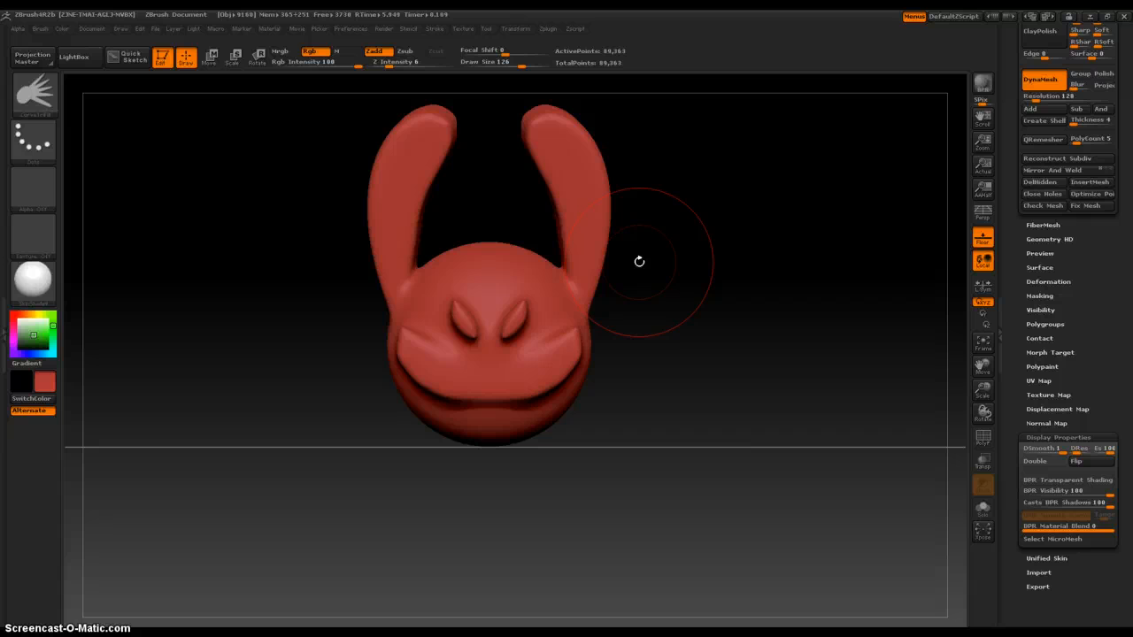
pyautogui.moveTo(663, 230)
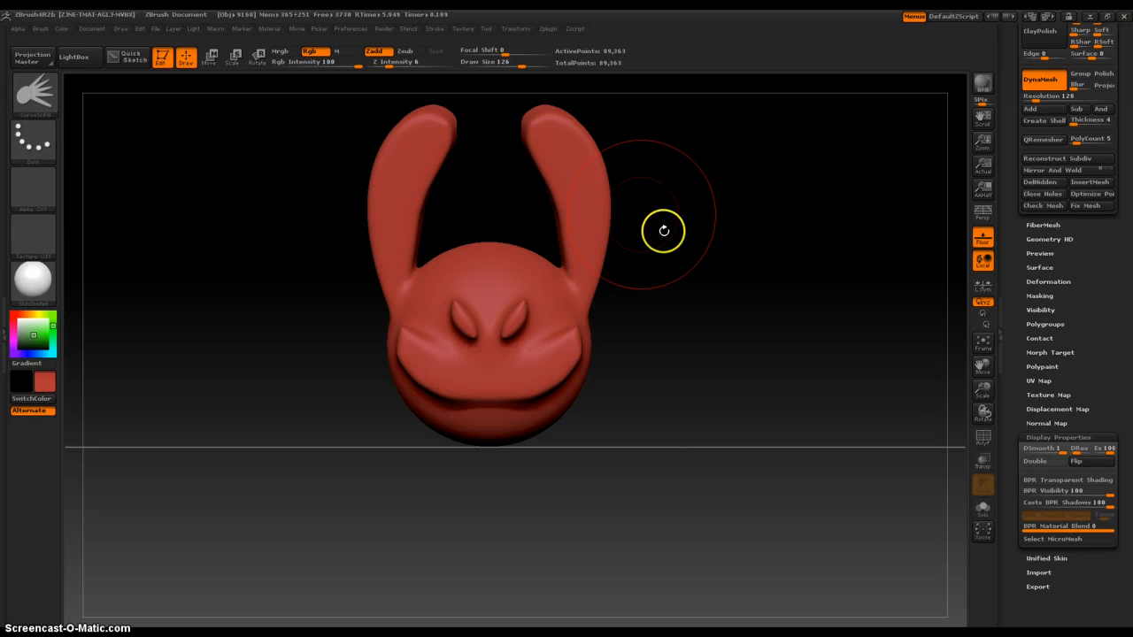